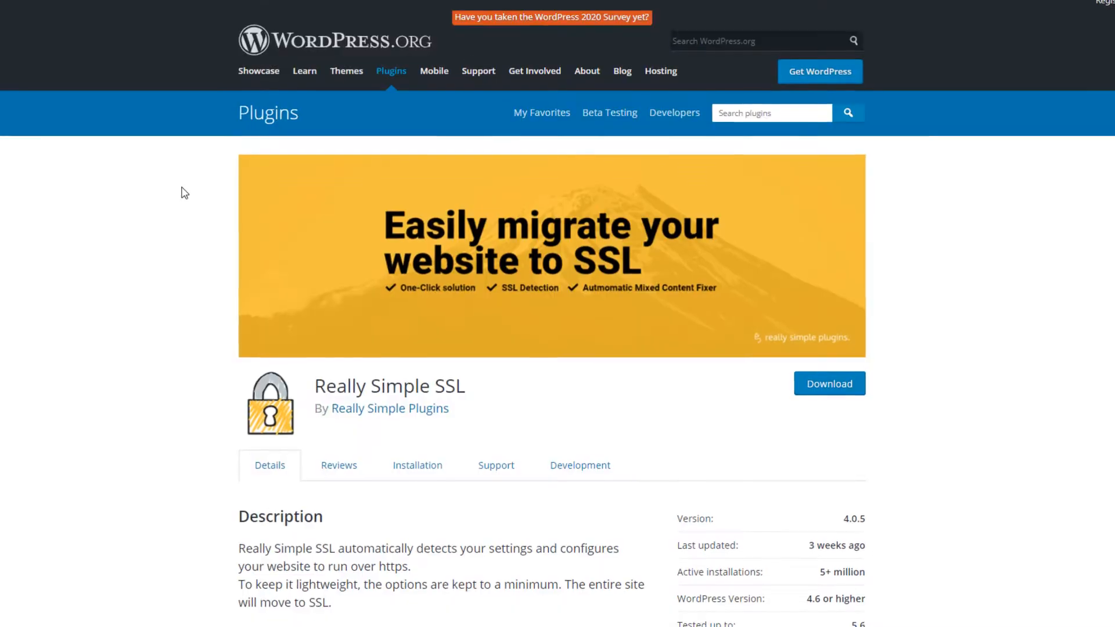
- Browse the open tabs and scroll through the plugin material before returning to WordPress admin
scroll(down, 3)
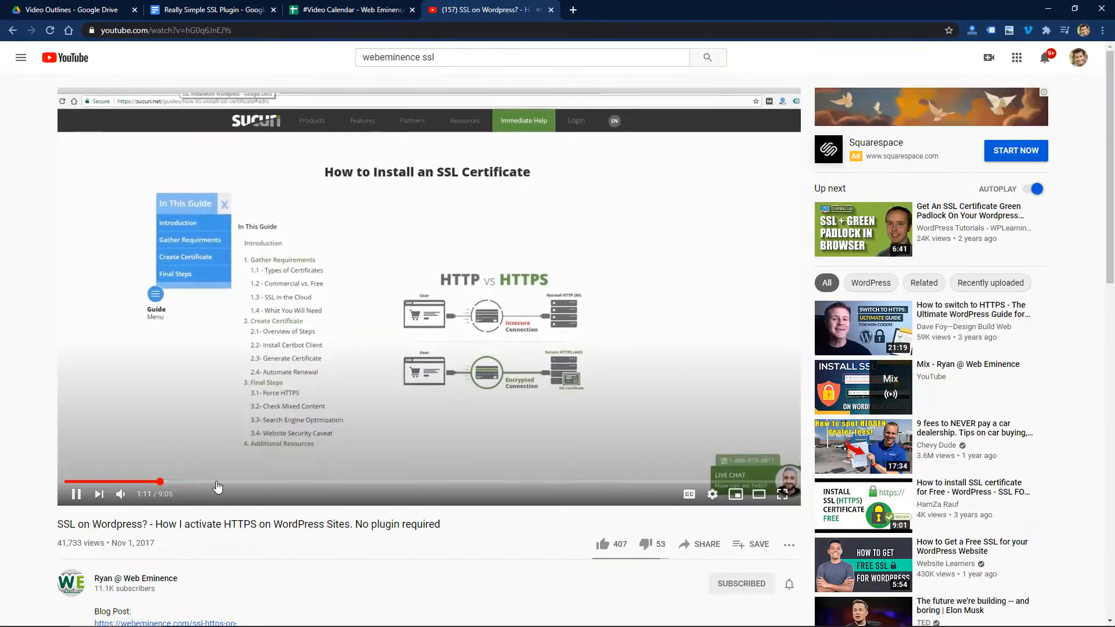
click(207, 9)
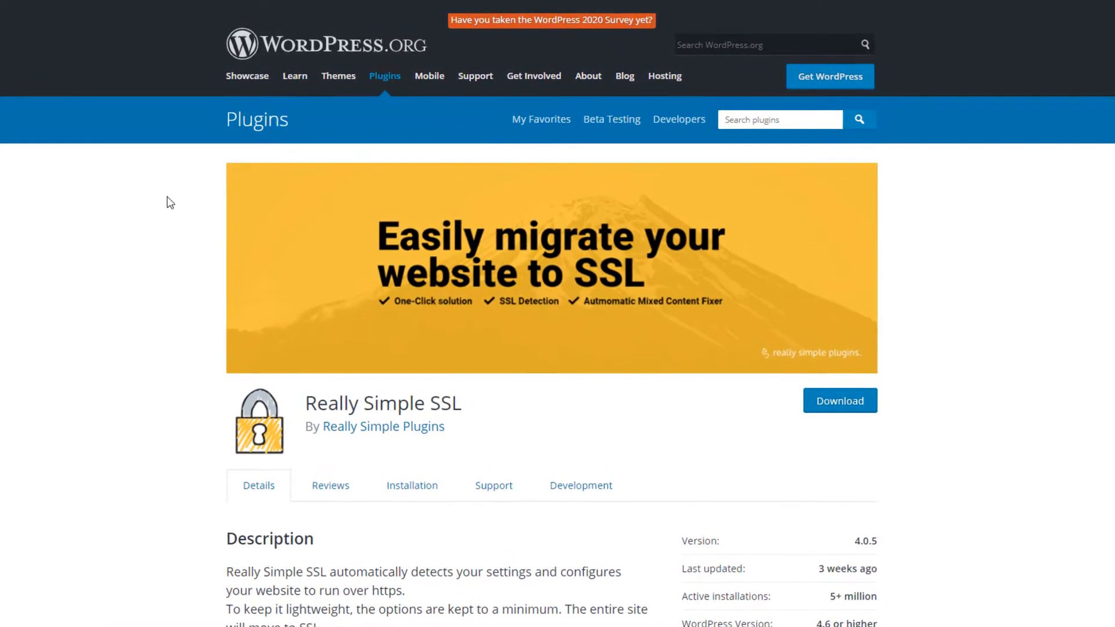
scroll(down, 3)
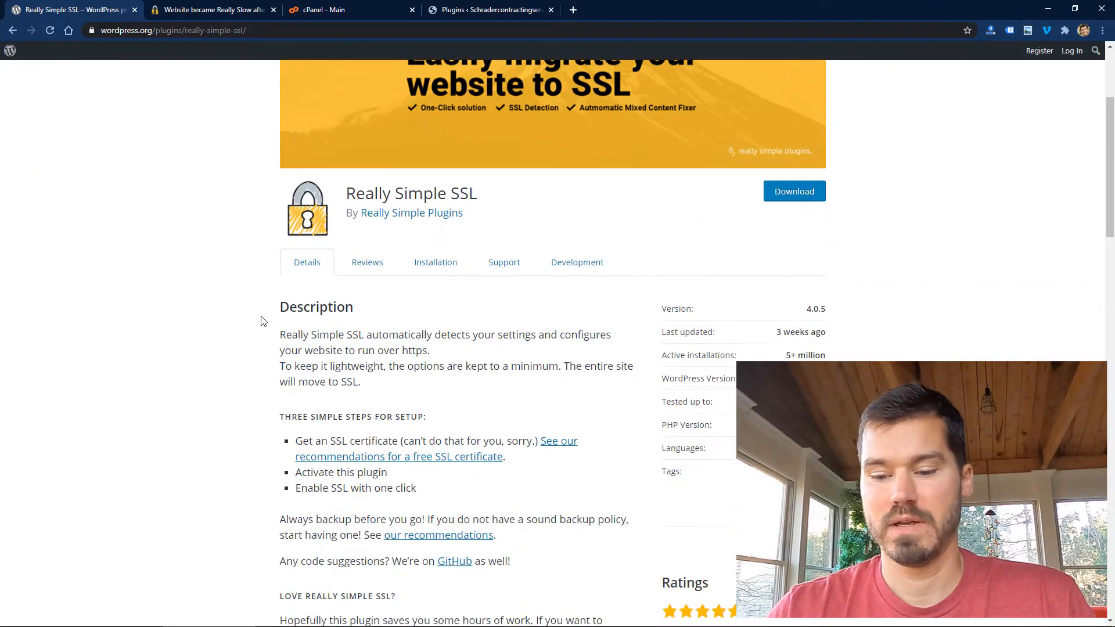
scroll(up, 3)
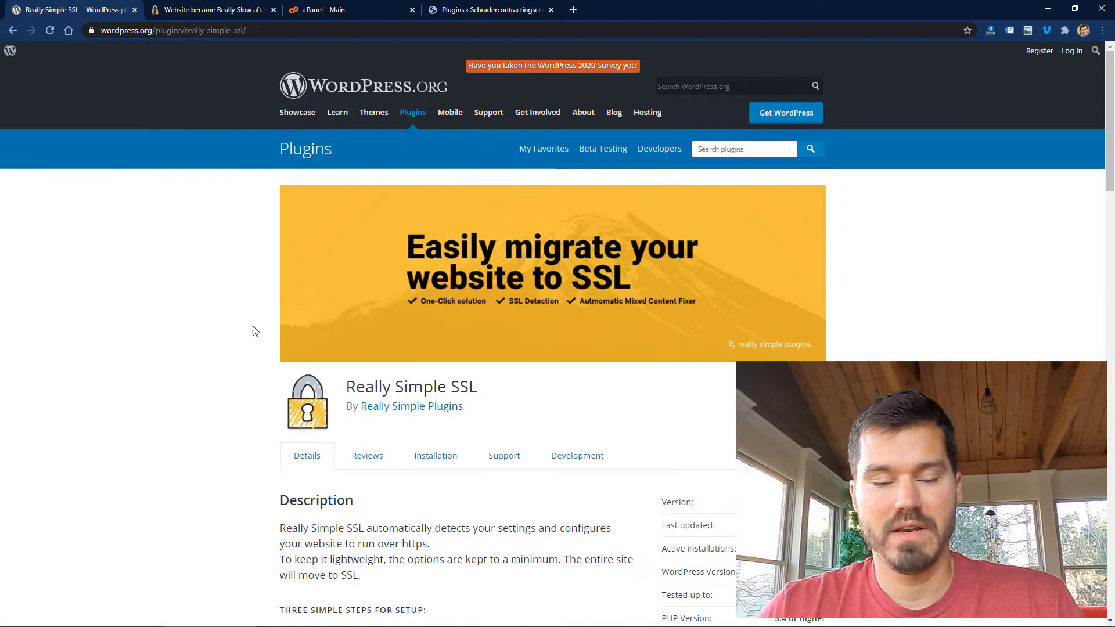
scroll(down, 3)
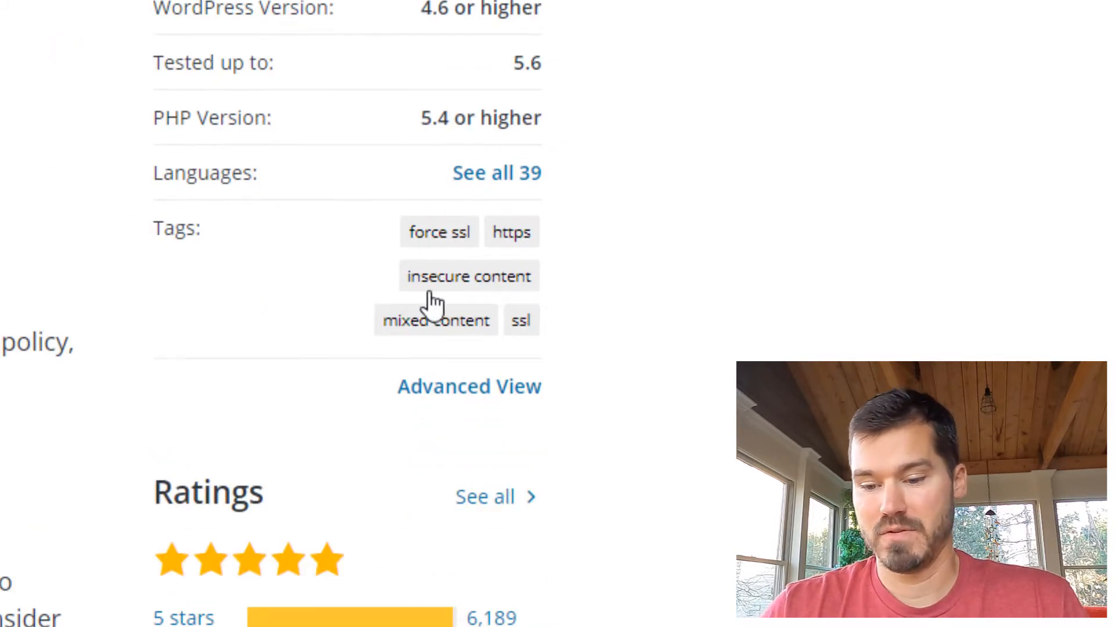
scroll(down, 3)
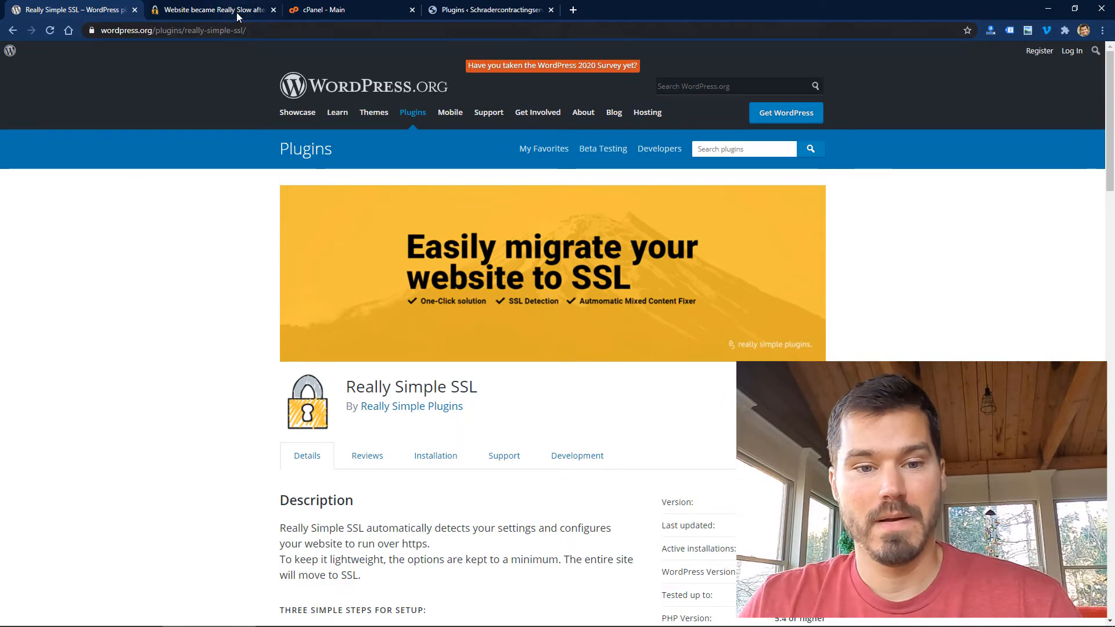
- Activate Really Simple SSL, bring up its settings page, and switch to the slow-sites forum thread
click(489, 10)
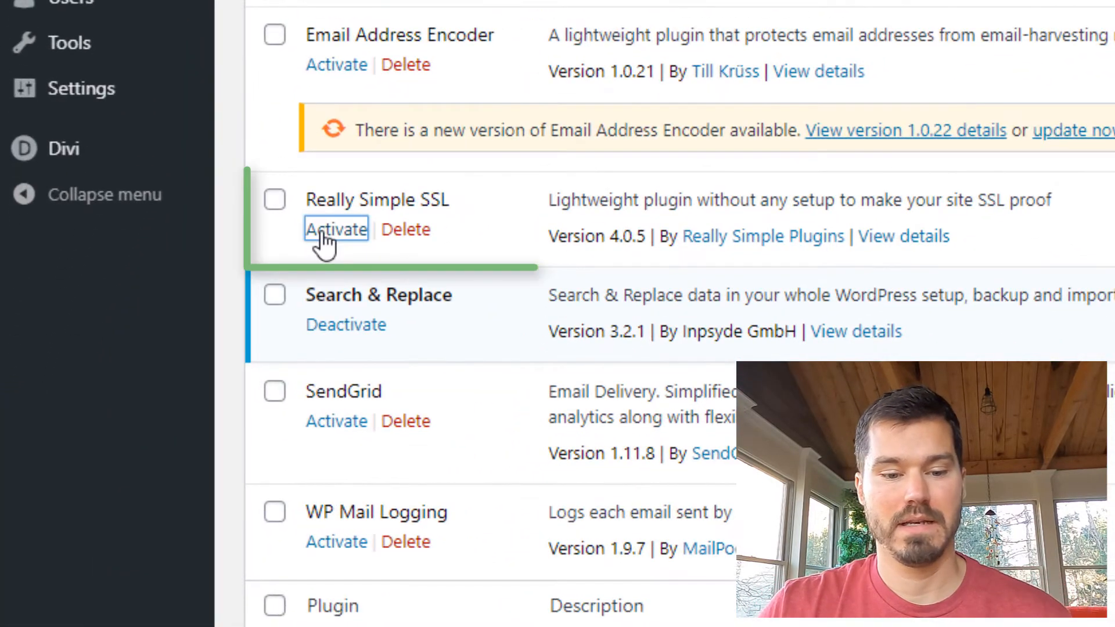
click(337, 229)
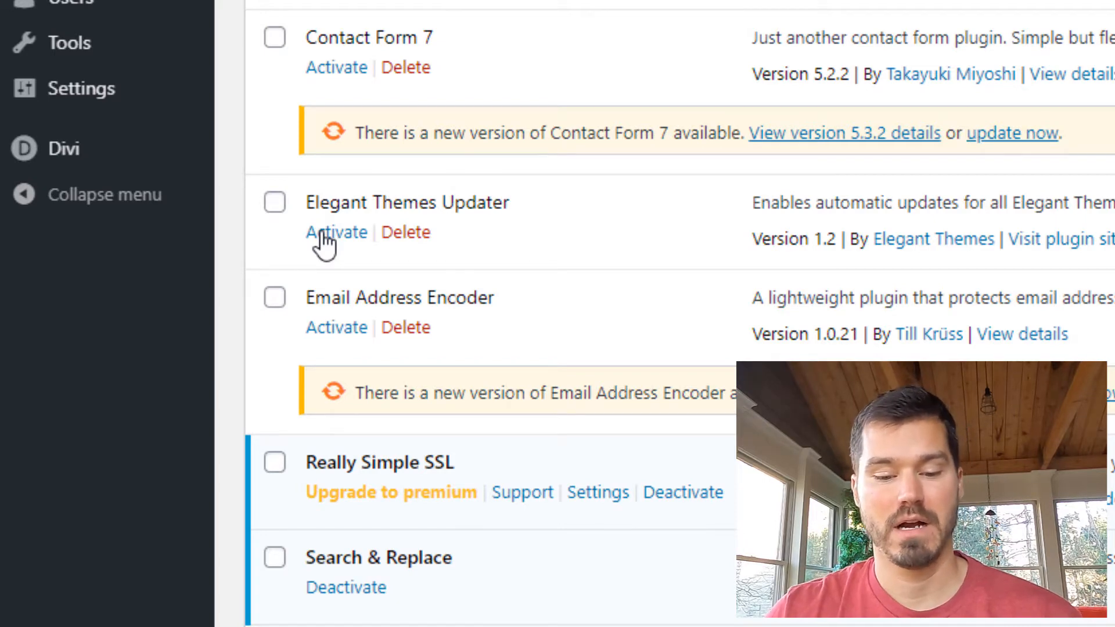
scroll(down, 3)
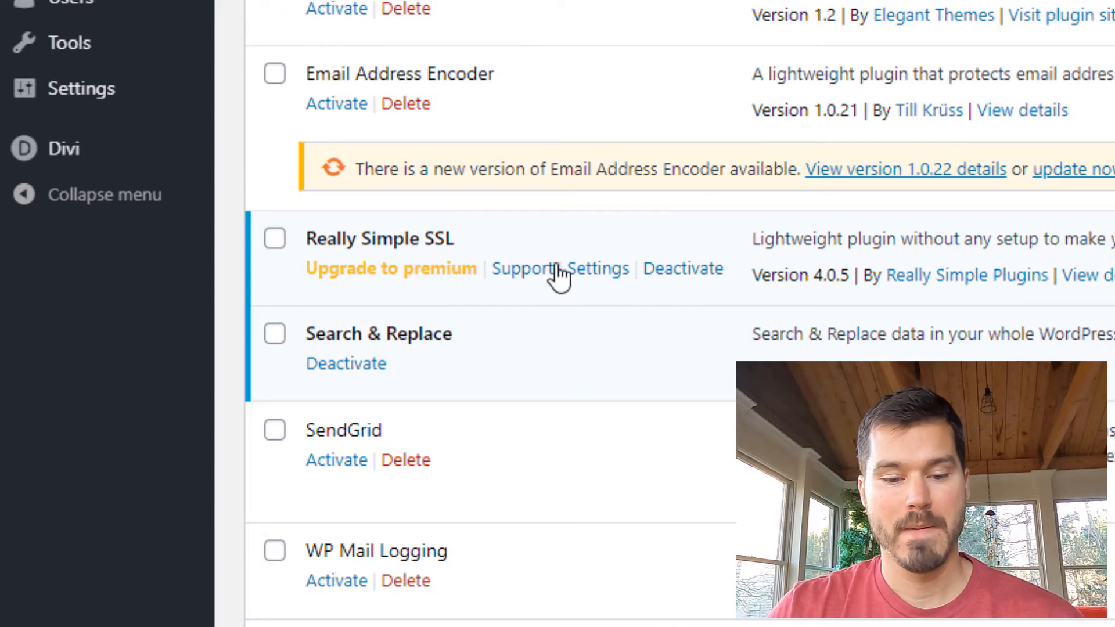
click(599, 268)
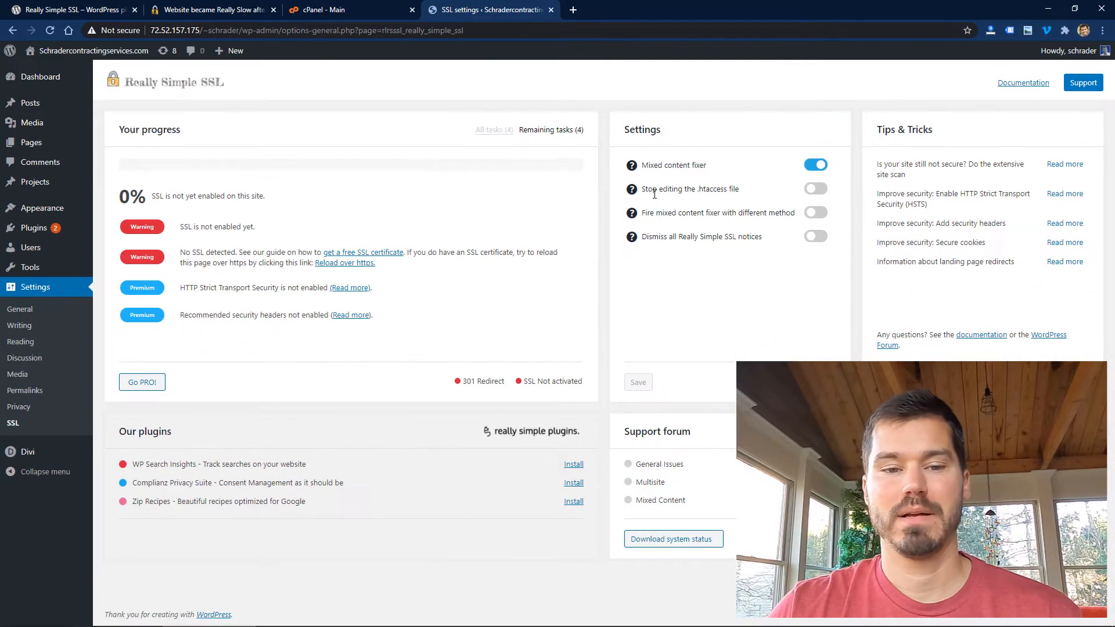
click(211, 10)
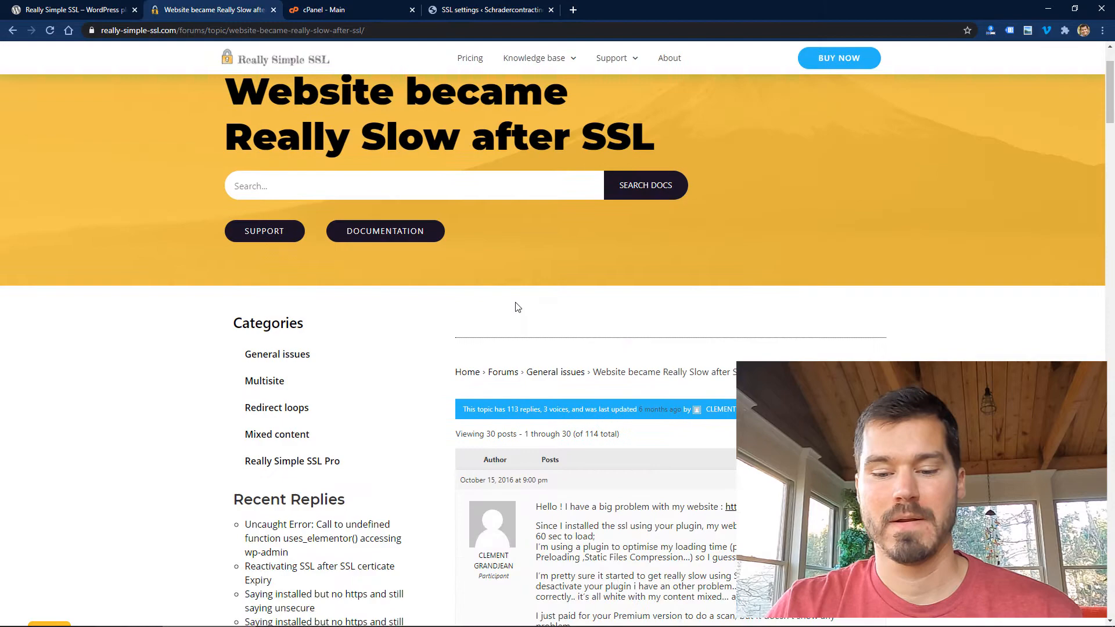
scroll(down, 3)
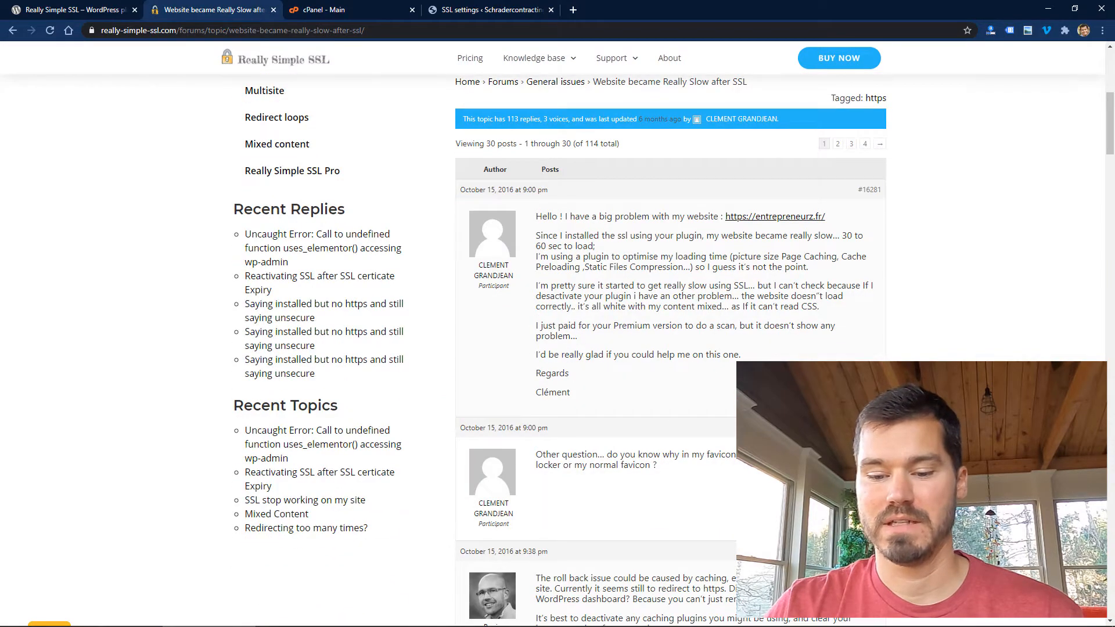
scroll(down, 3)
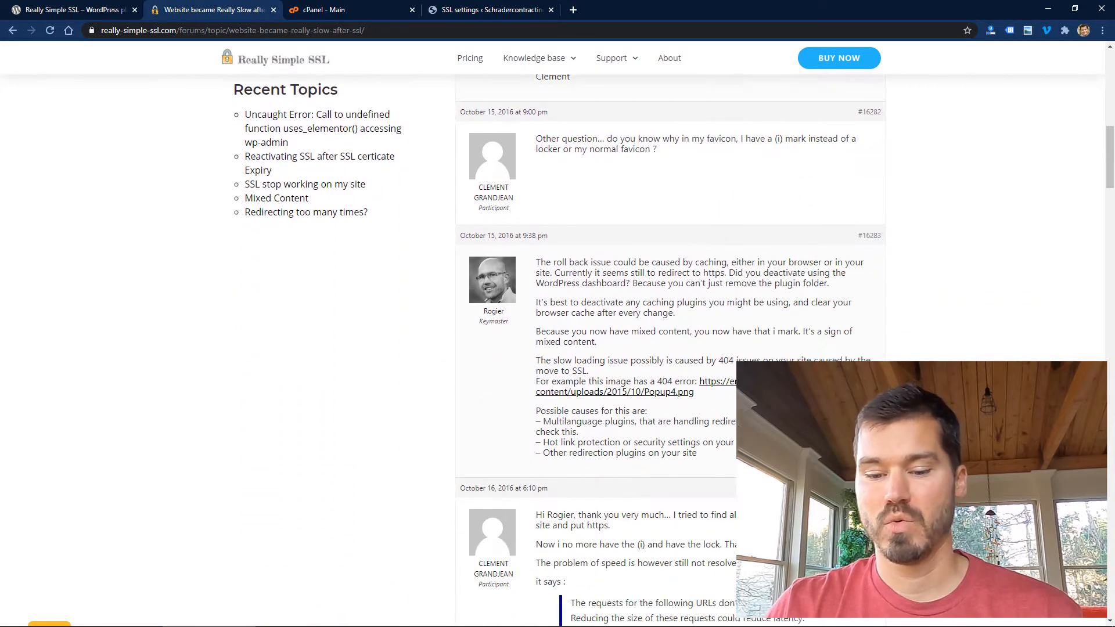
scroll(down, 3)
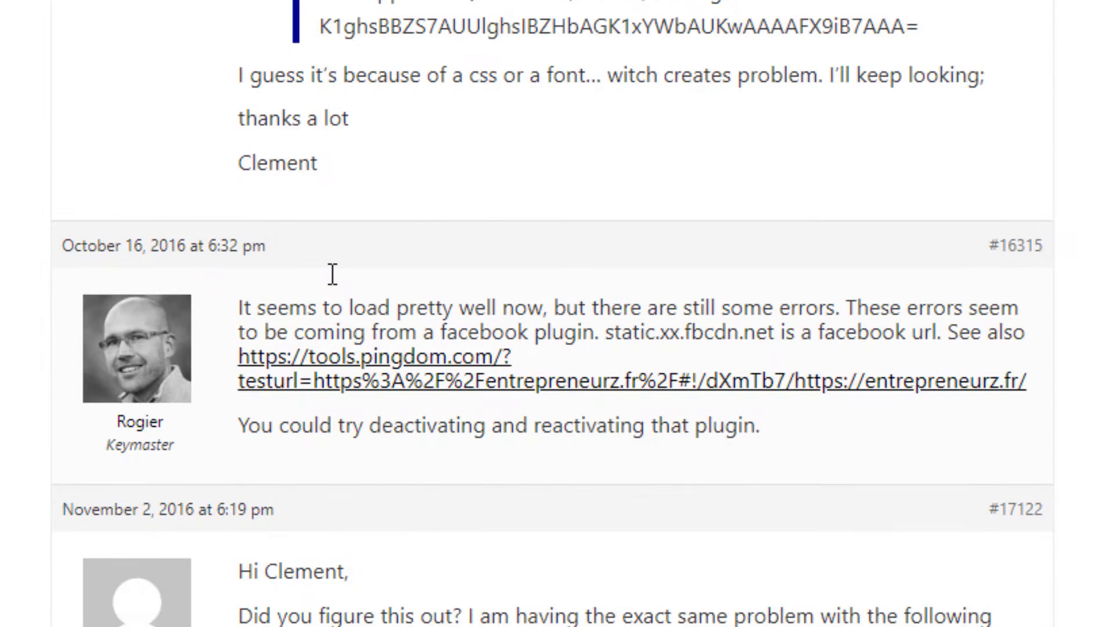
scroll(down, 3)
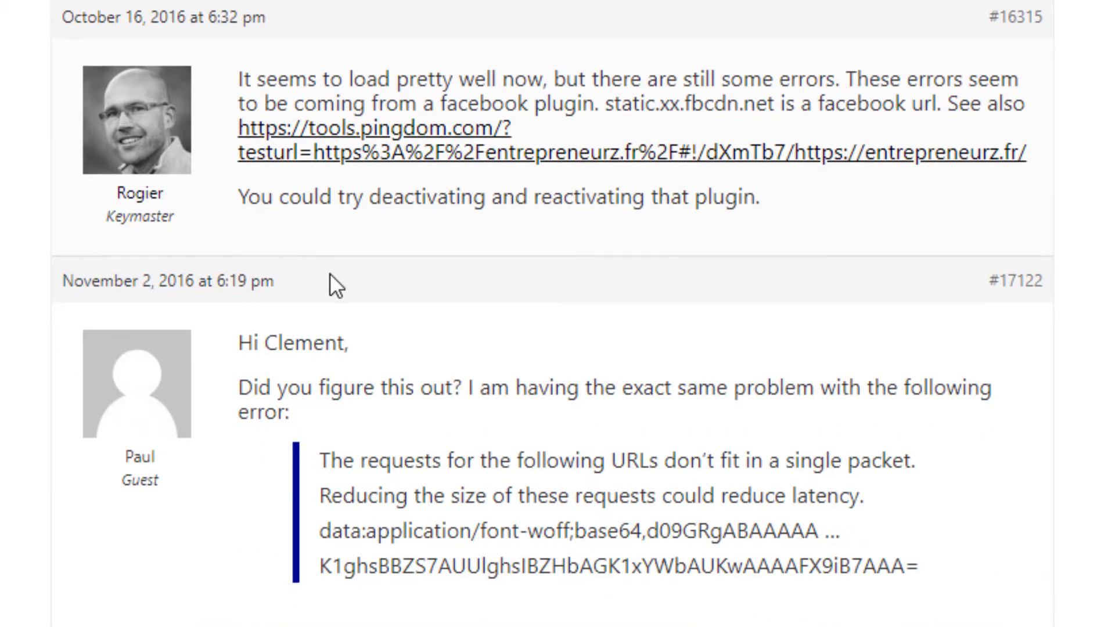
scroll(down, 3)
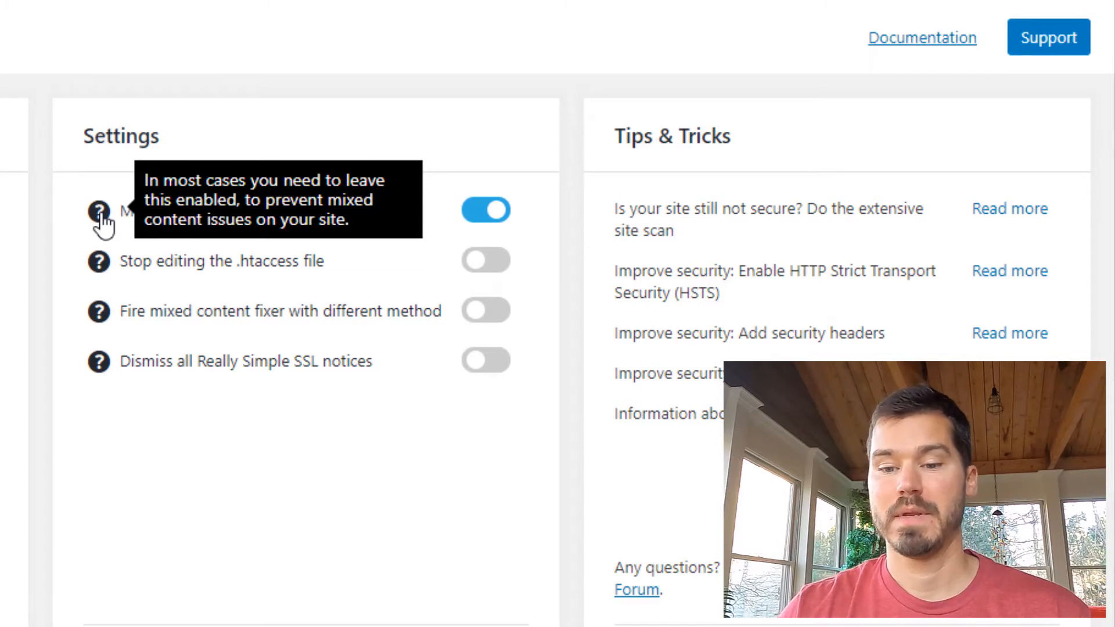
mouse_move(394, 387)
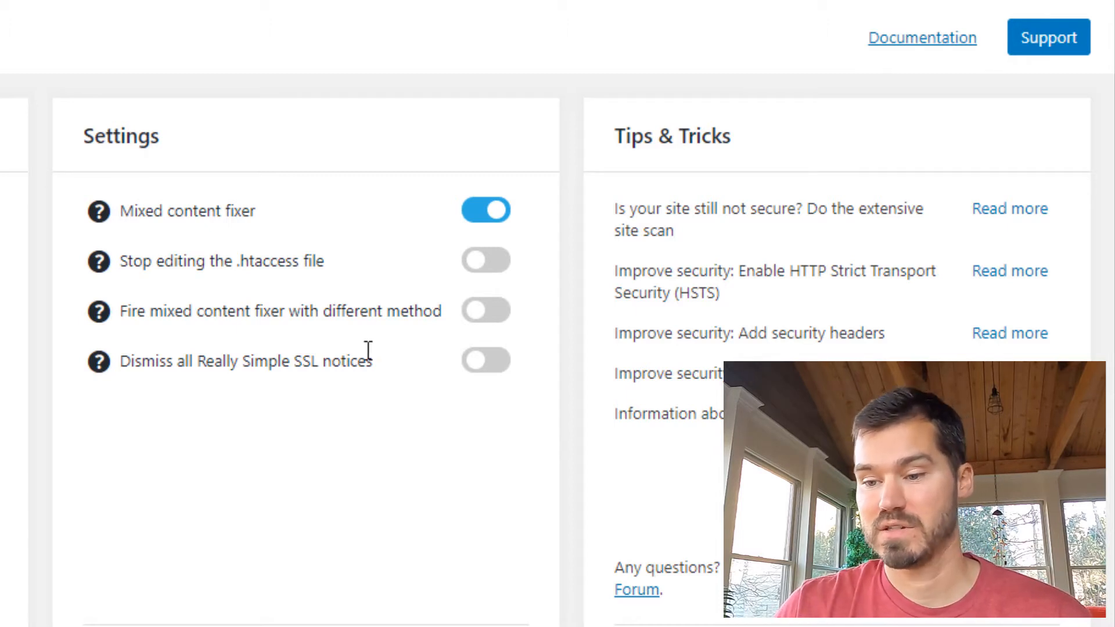
mouse_move(295, 335)
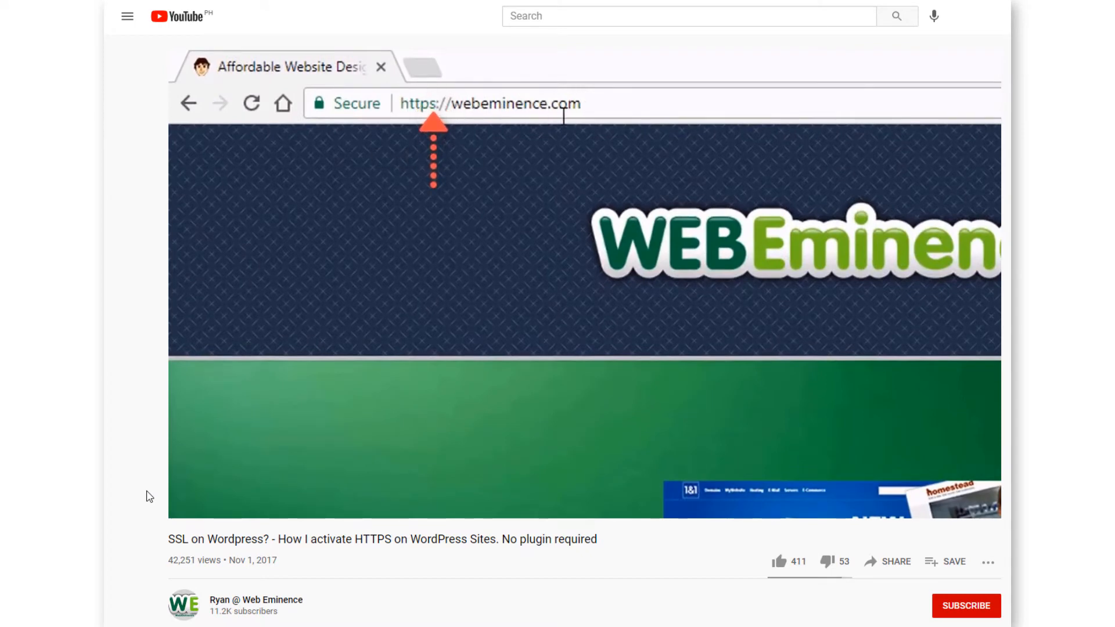
- Play the video through the WordPress Address settings part, then return to the forum thread
double_click(418, 103)
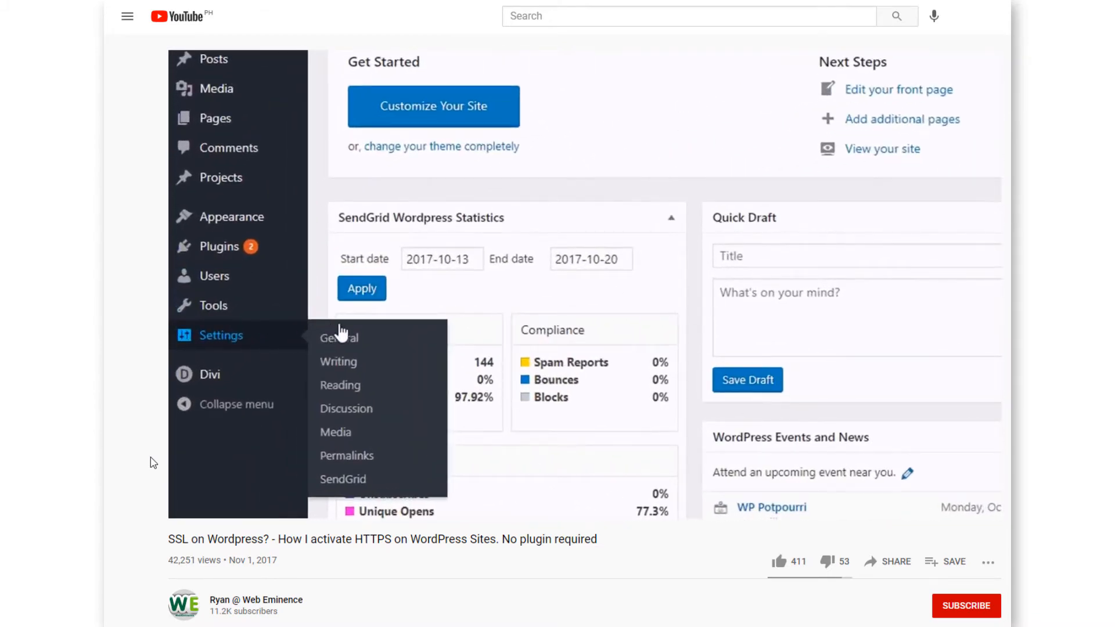
click(340, 338)
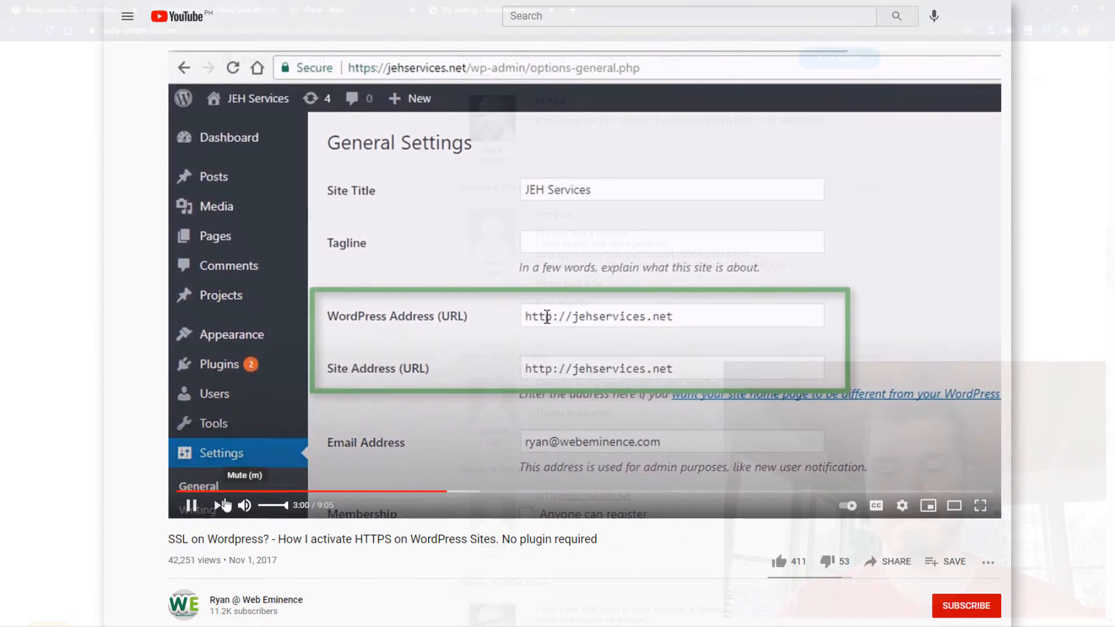
click(214, 9)
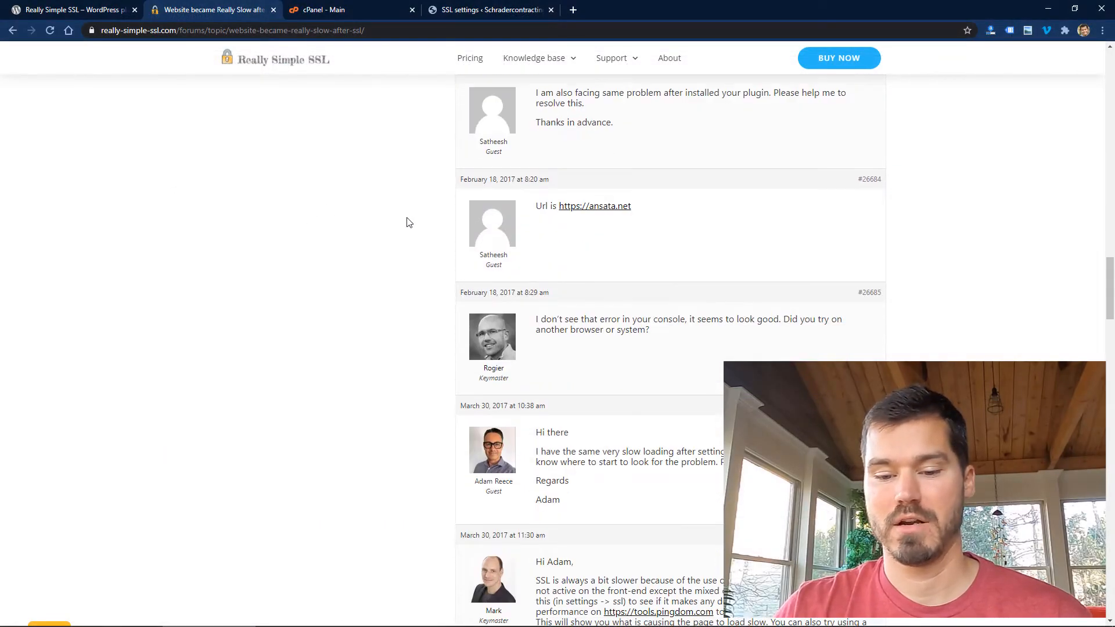
scroll(down, 3)
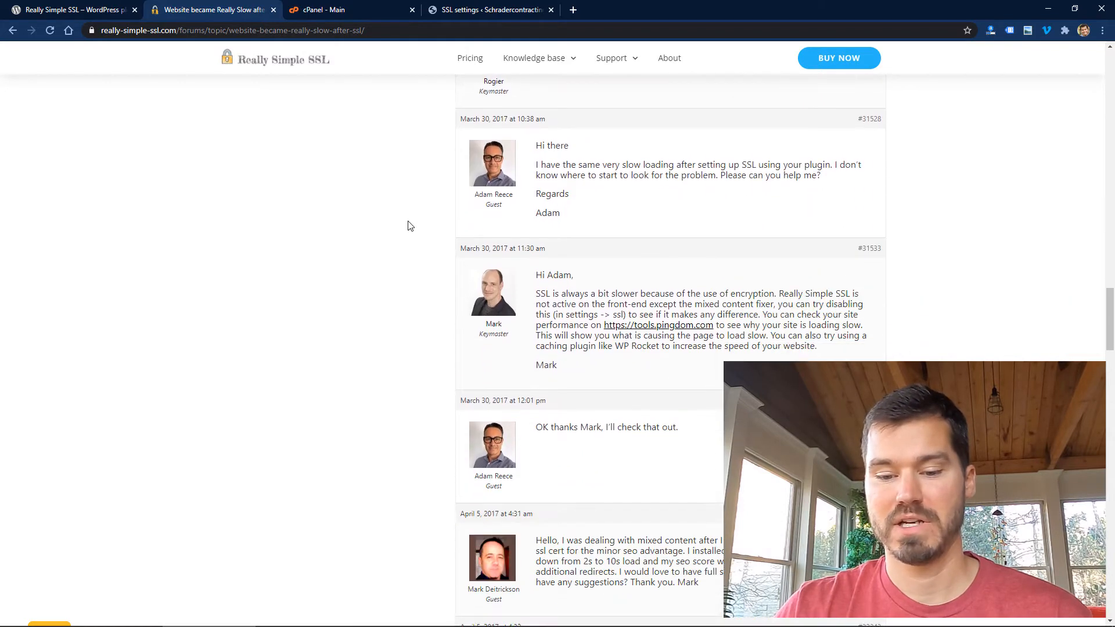
scroll(down, 3)
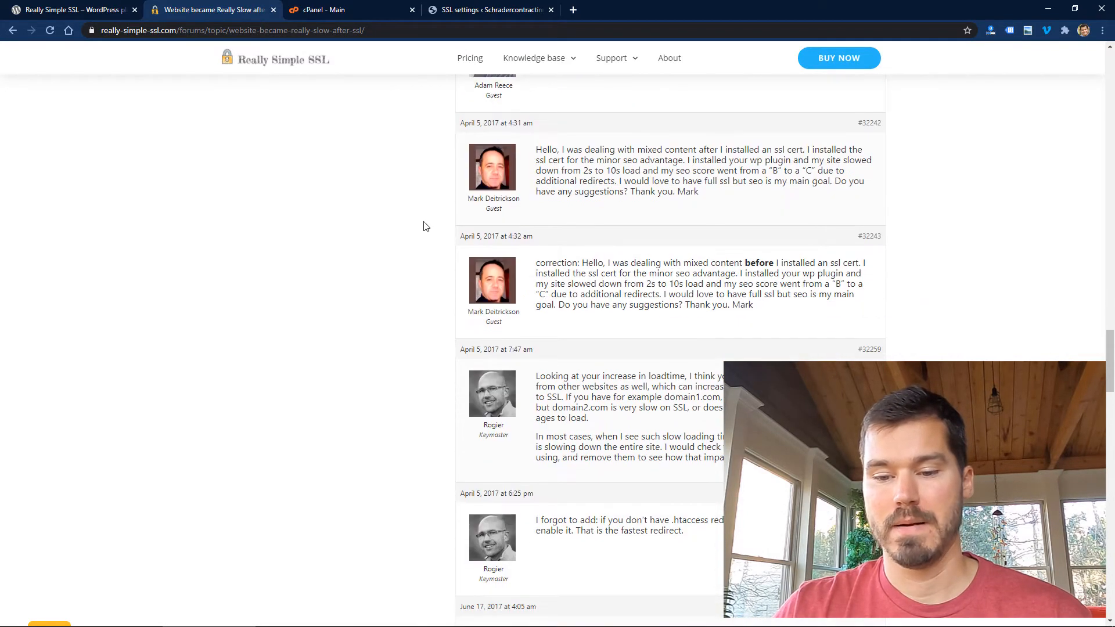
scroll(down, 3)
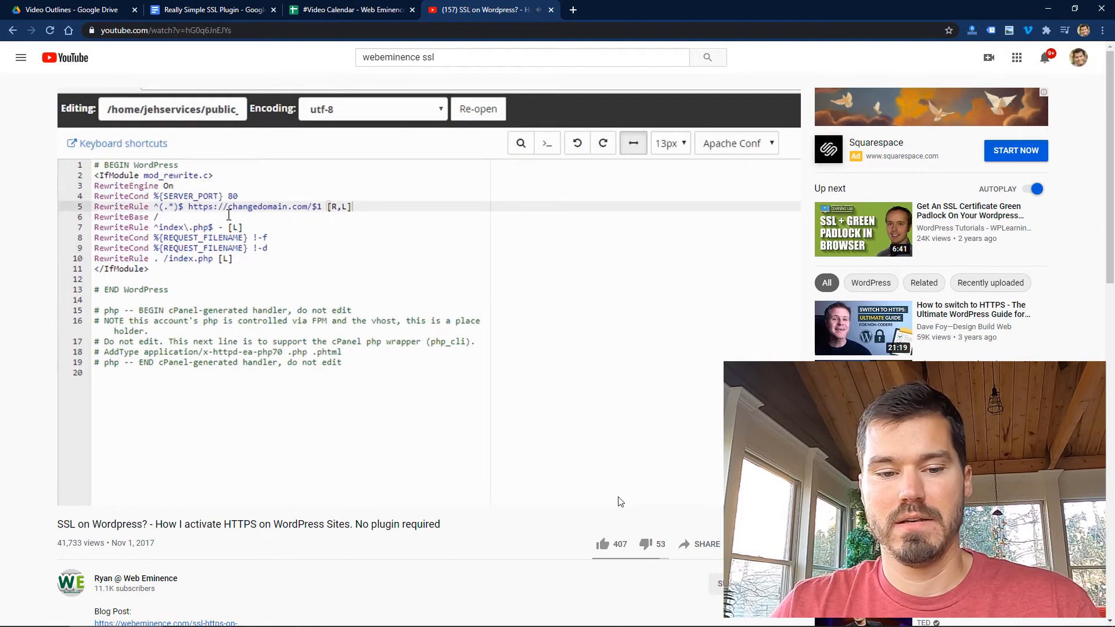
- Let the video show the .htaccess HTTPS rewrite rule and move on to the cPanel dashboard
double_click(256, 207)
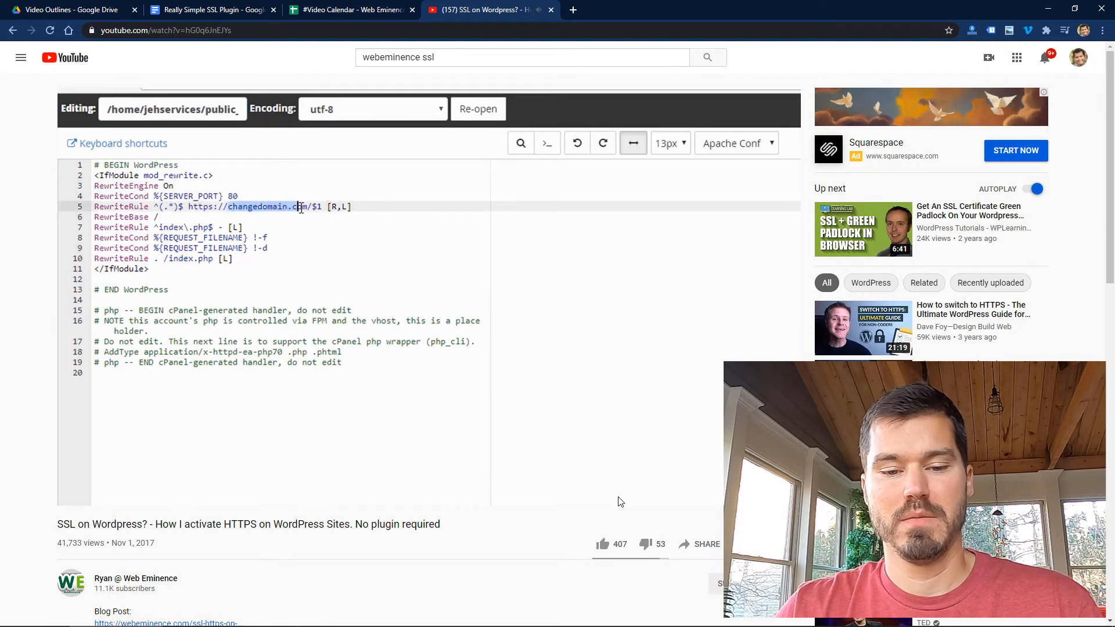
text(jeh)
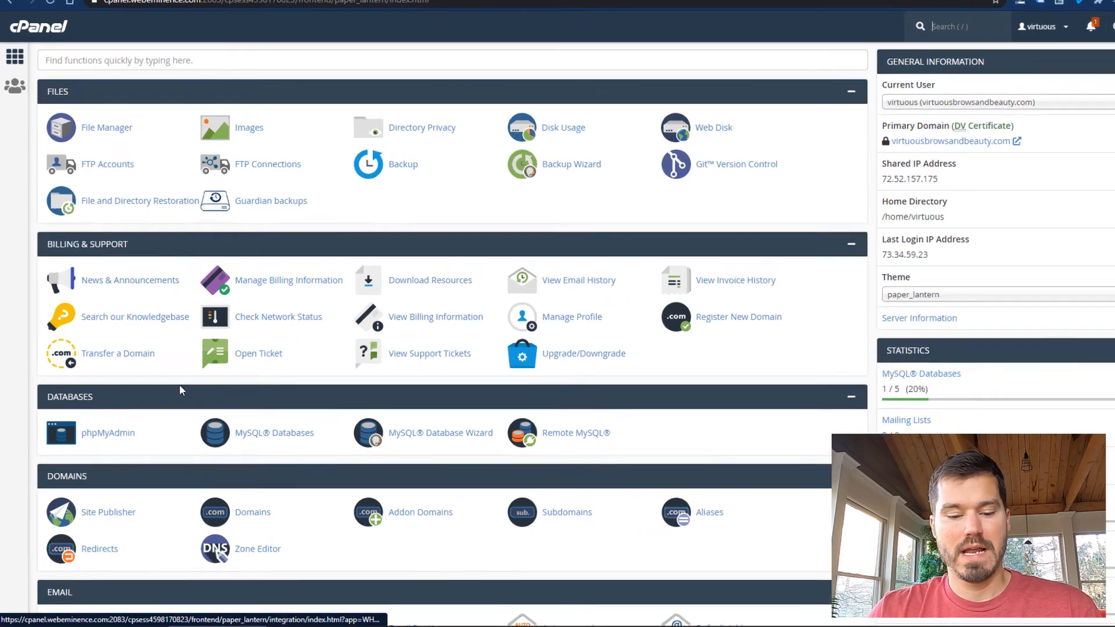
- In cPanel Domains, switch Force HTTPS Redirect On for virtuousbrowsandbeauty.com, then return to the plugin page
click(252, 513)
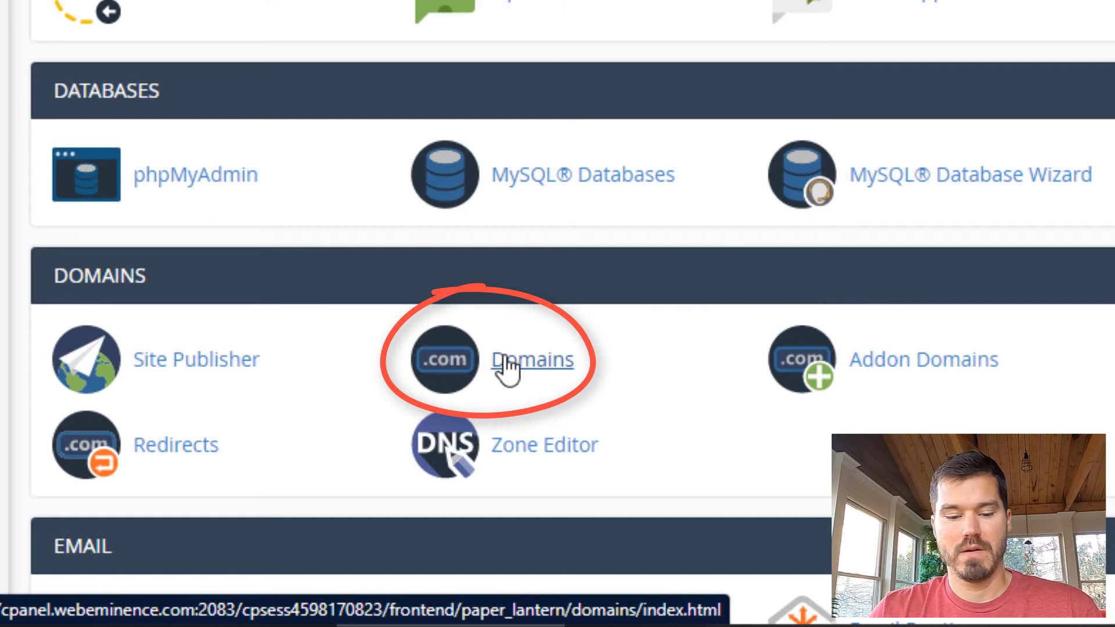
click(532, 359)
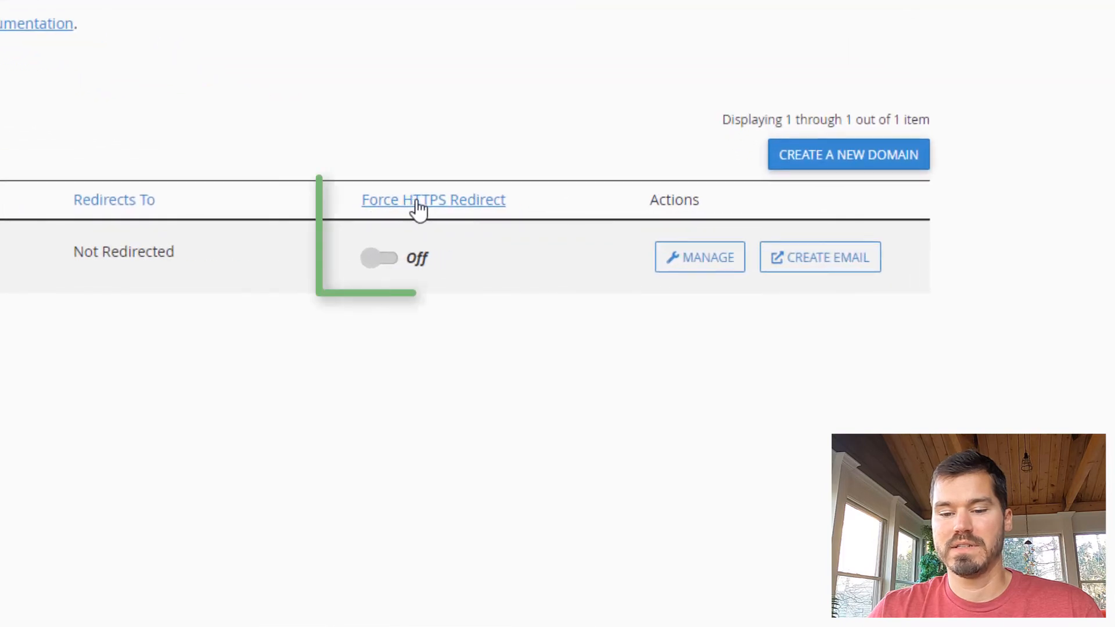
click(379, 258)
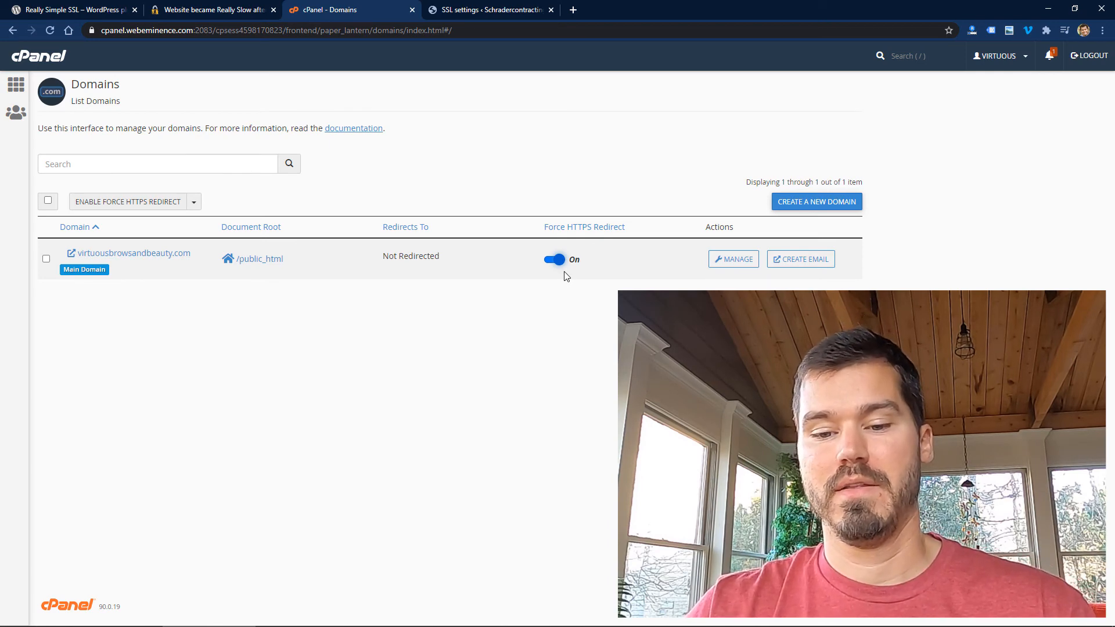
click(71, 10)
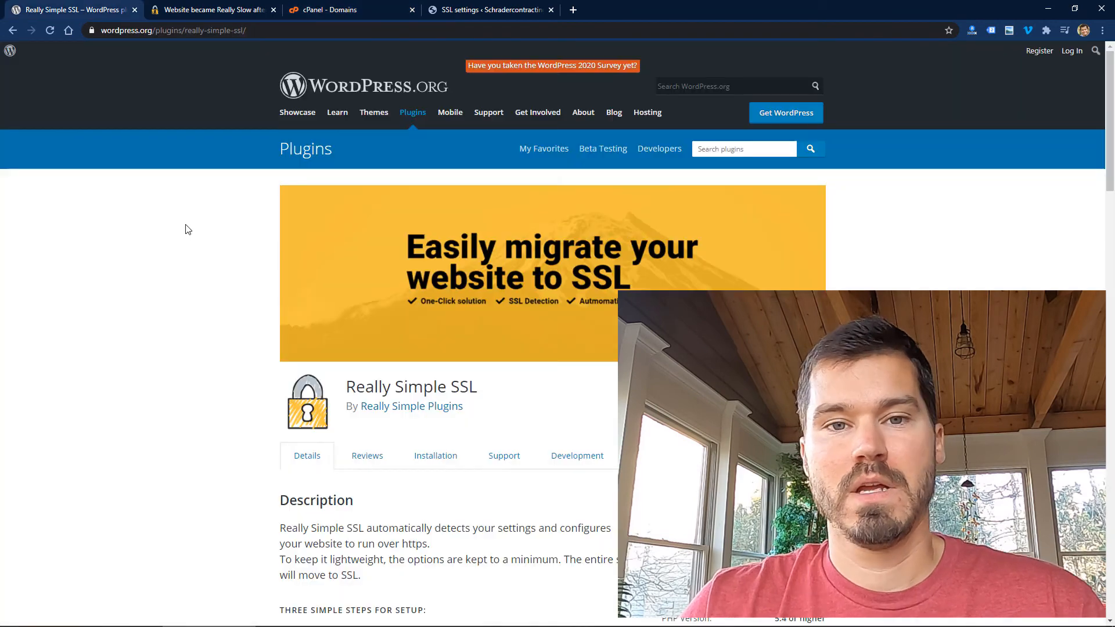